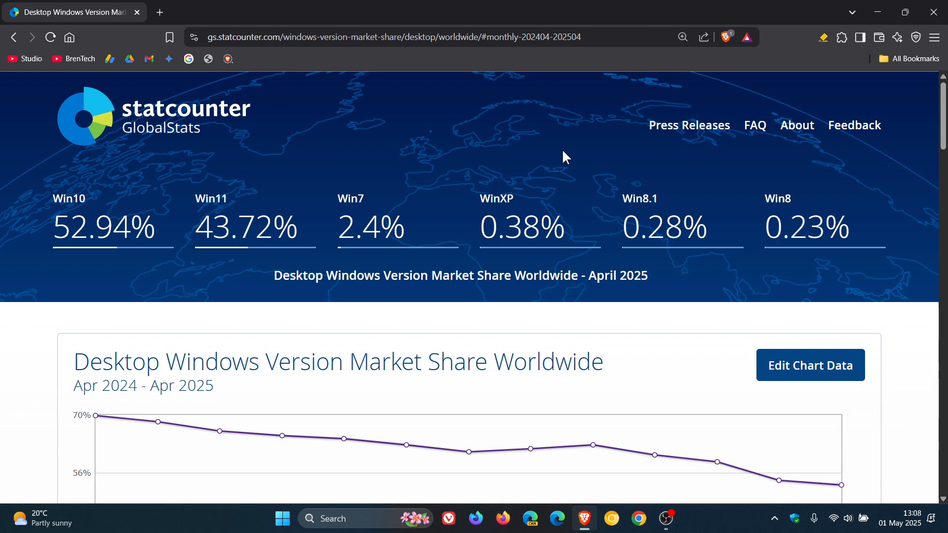
mouse_move(869, 279)
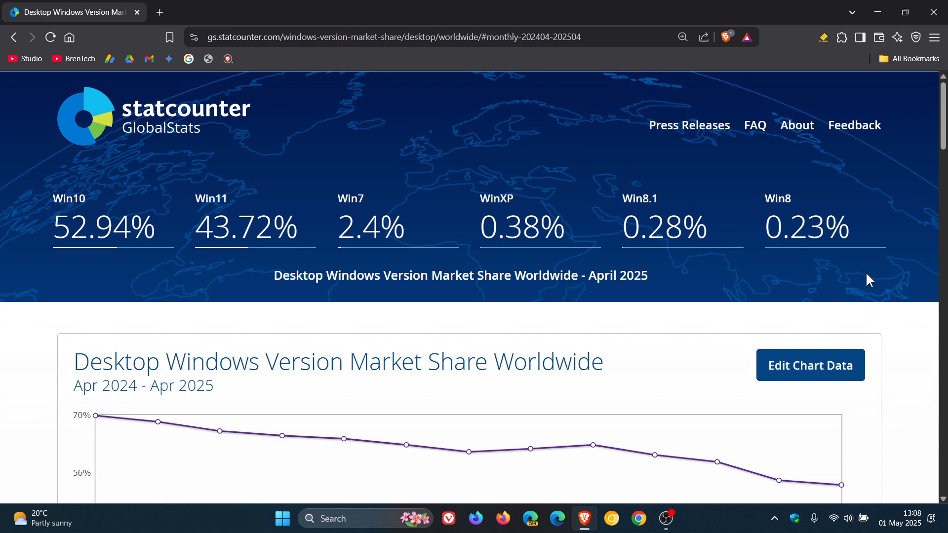
mouse_move(859, 271)
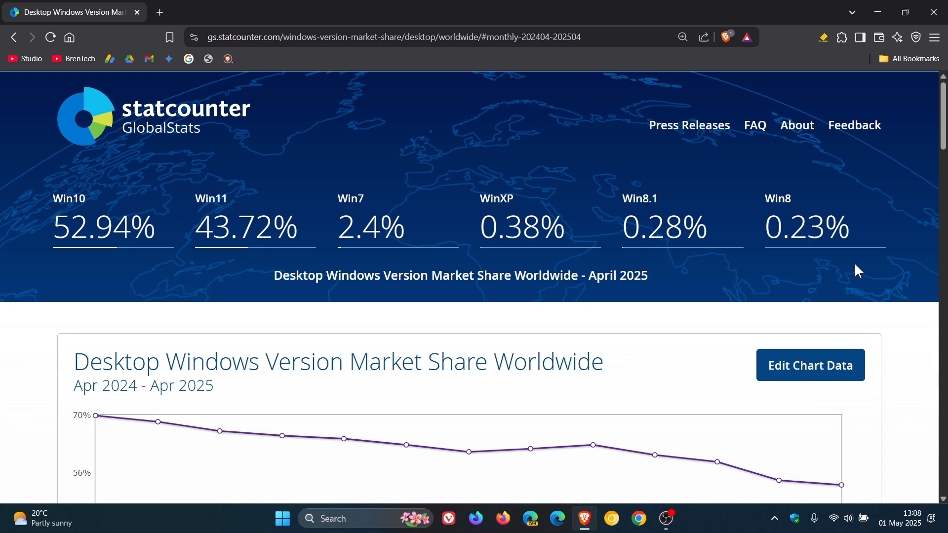
mouse_move(801, 278)
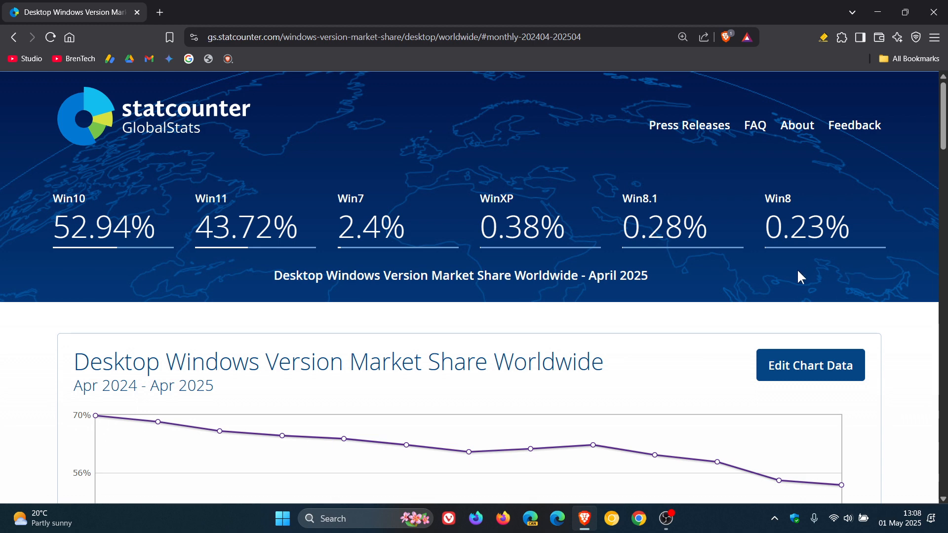
mouse_move(683, 183)
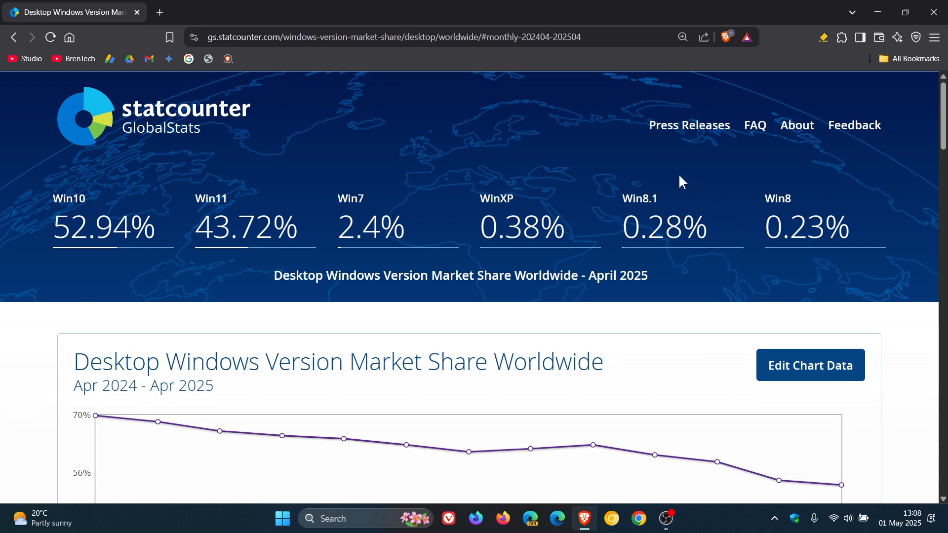
mouse_move(678, 278)
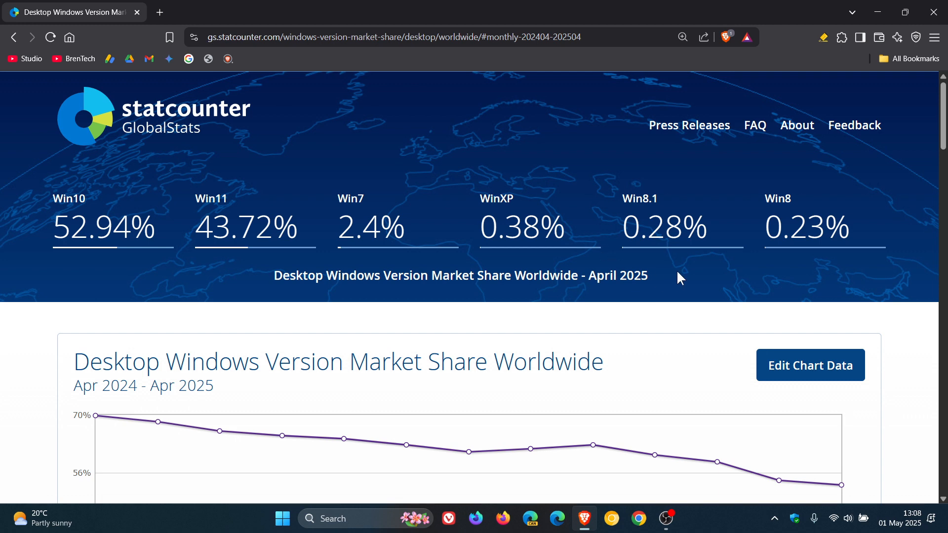
mouse_move(569, 268)
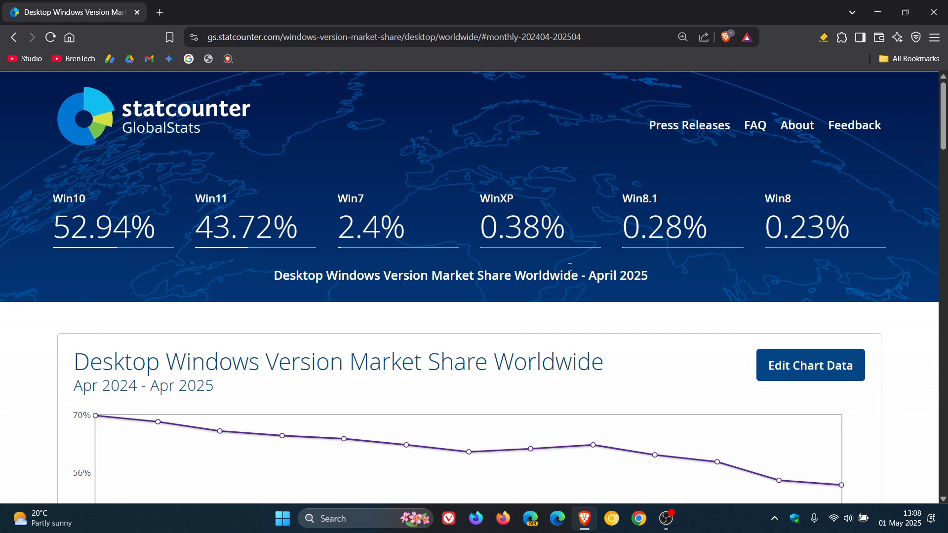
mouse_move(580, 270)
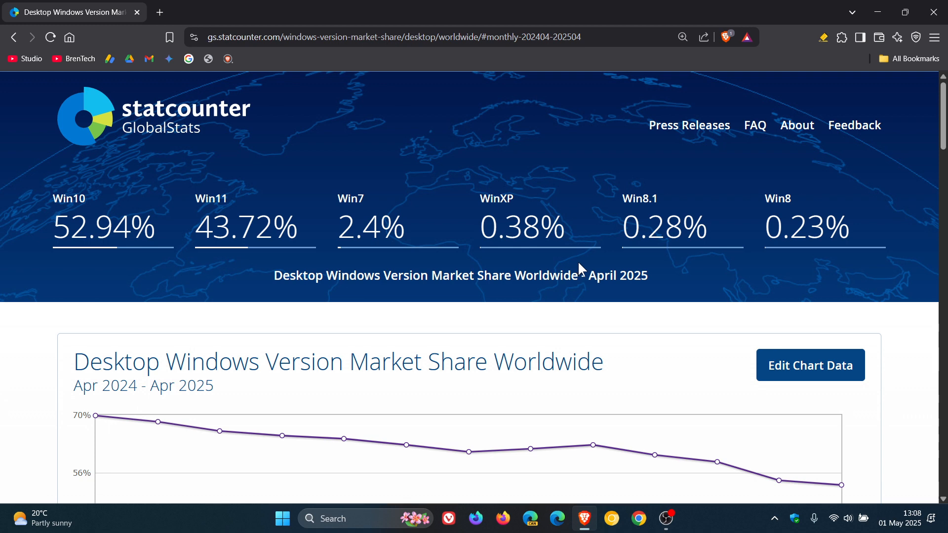
mouse_move(461, 238)
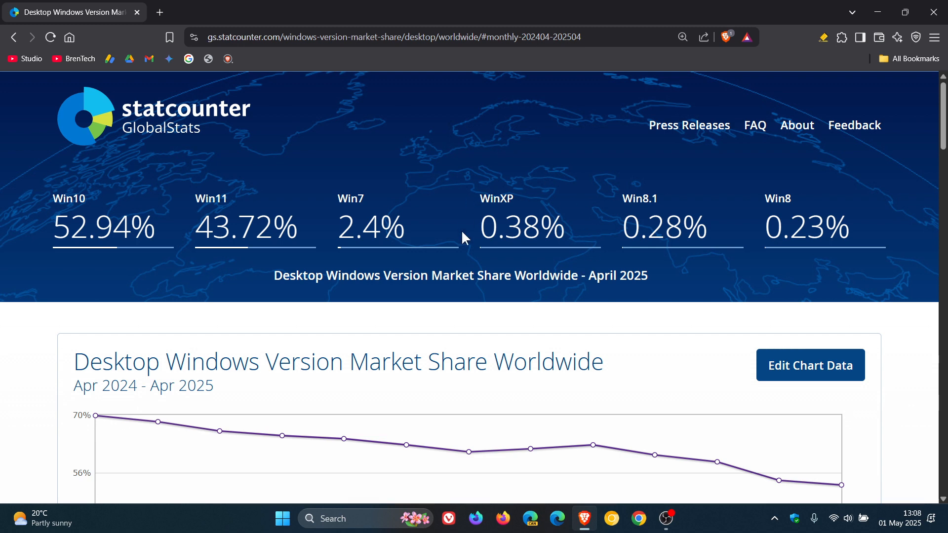
mouse_move(590, 260)
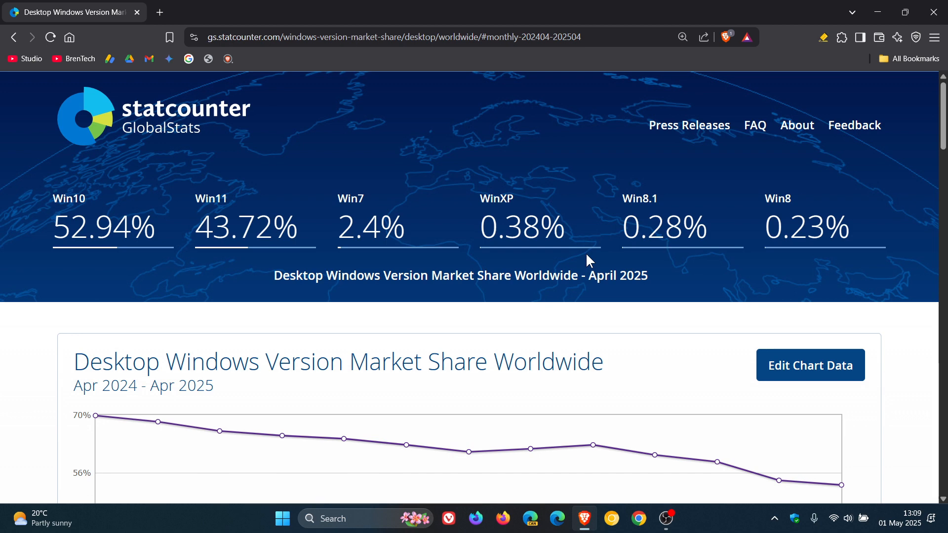
mouse_move(496, 153)
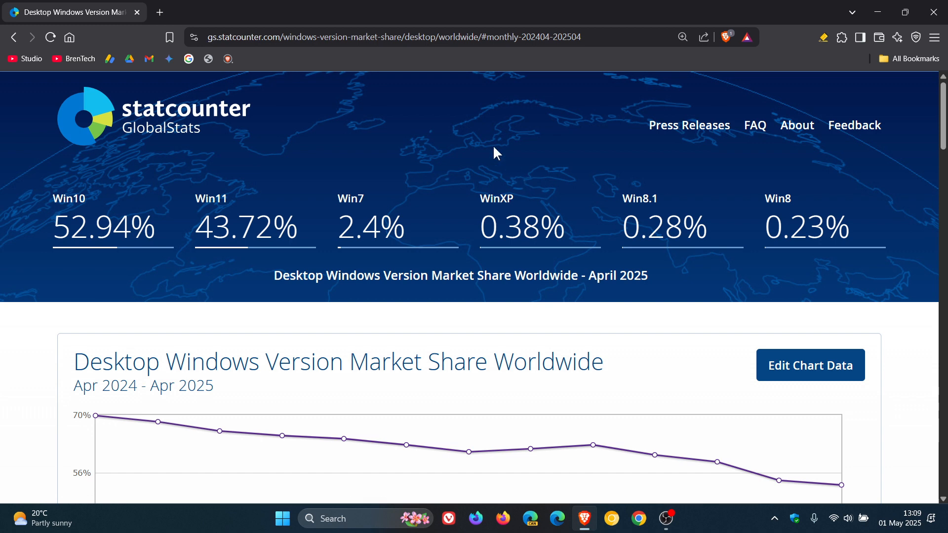
mouse_move(381, 186)
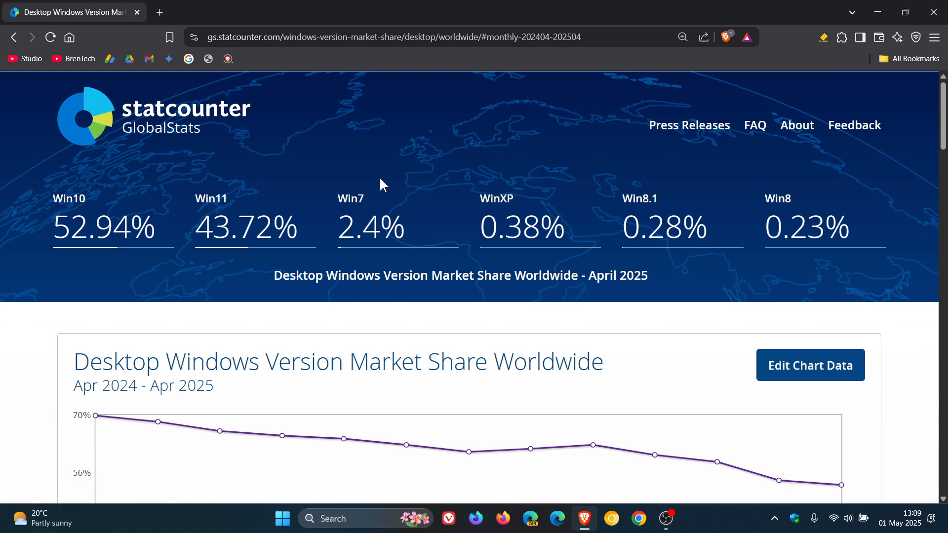
mouse_move(254, 195)
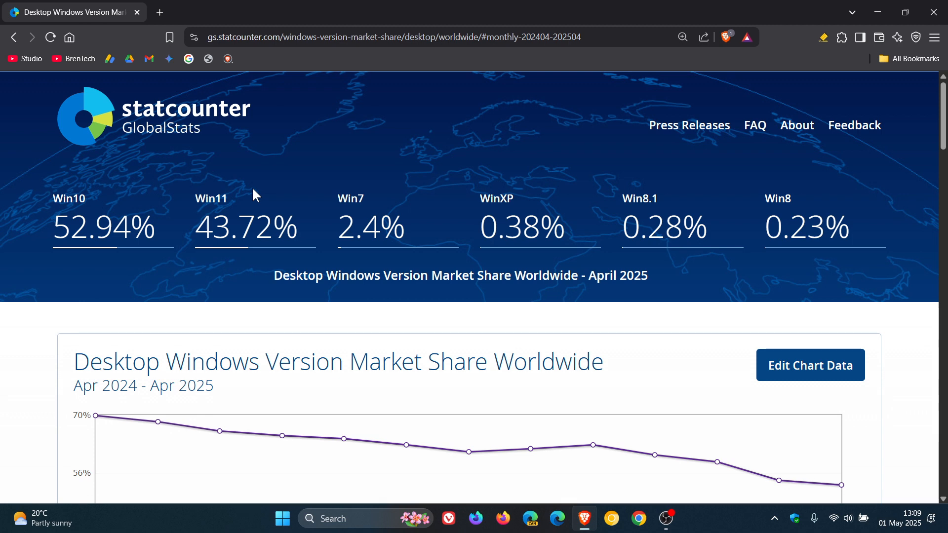
mouse_move(251, 204)
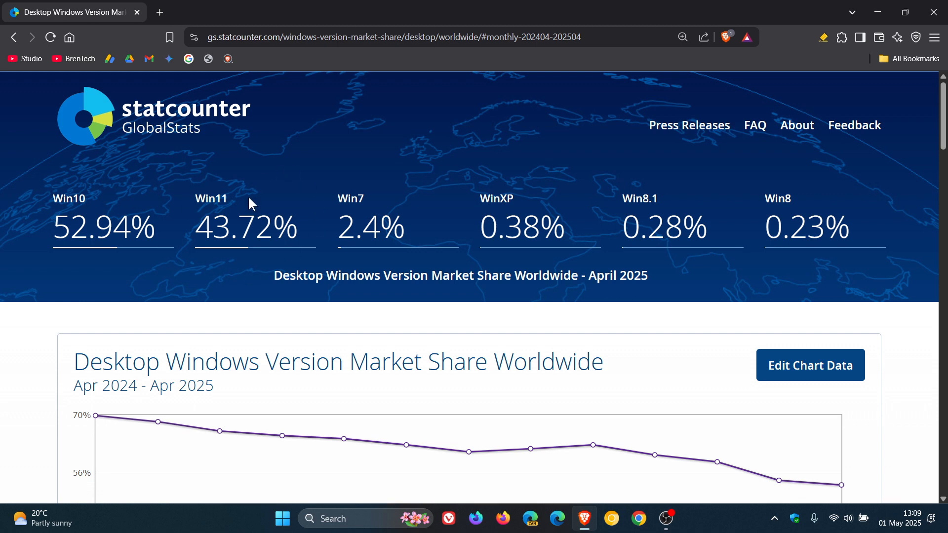
mouse_move(282, 184)
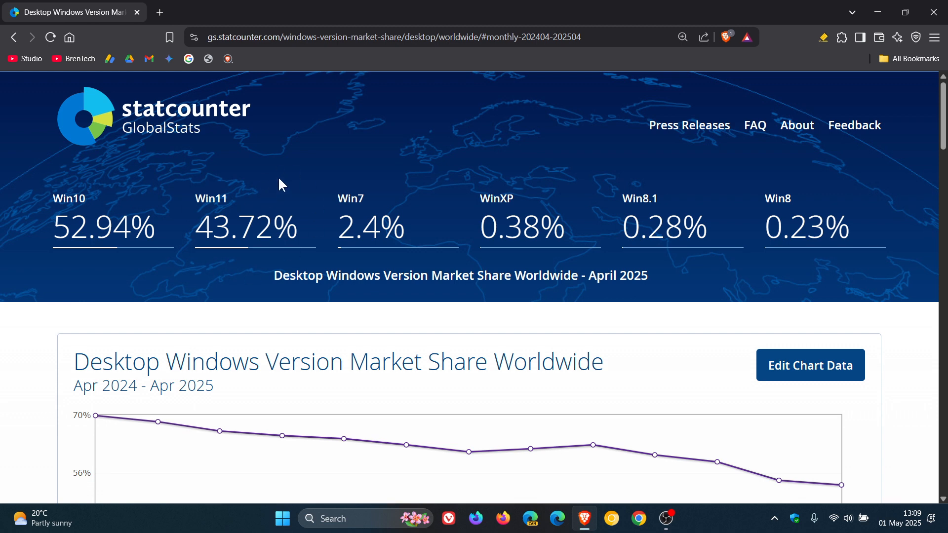
mouse_move(131, 190)
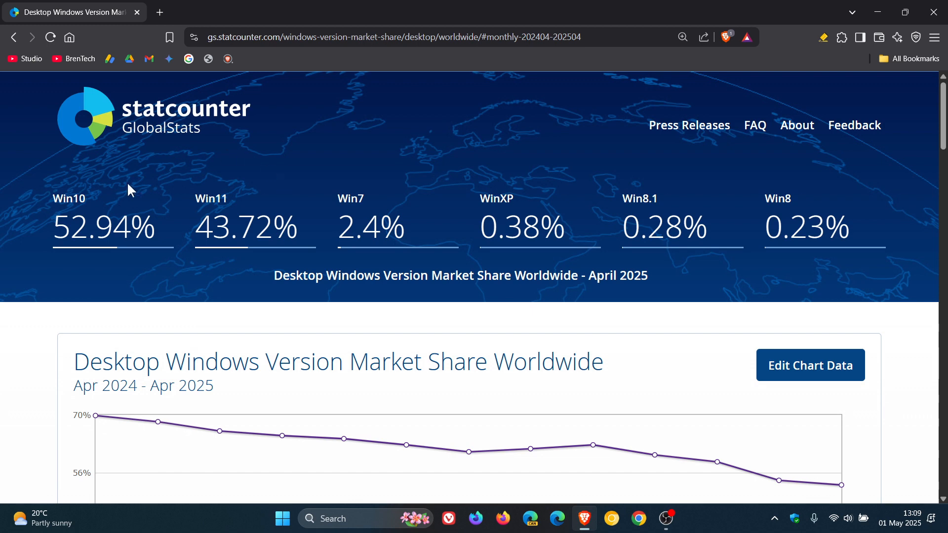
mouse_move(128, 197)
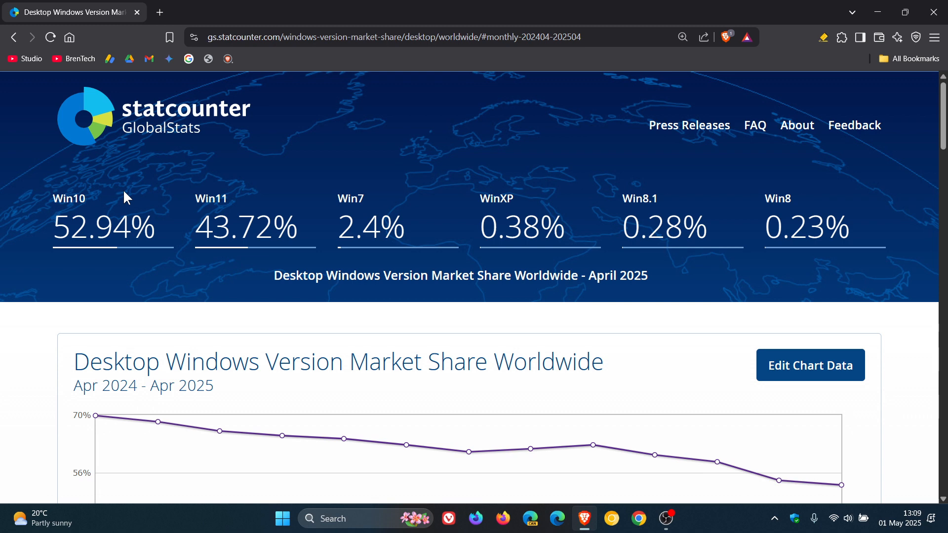
mouse_move(74, 157)
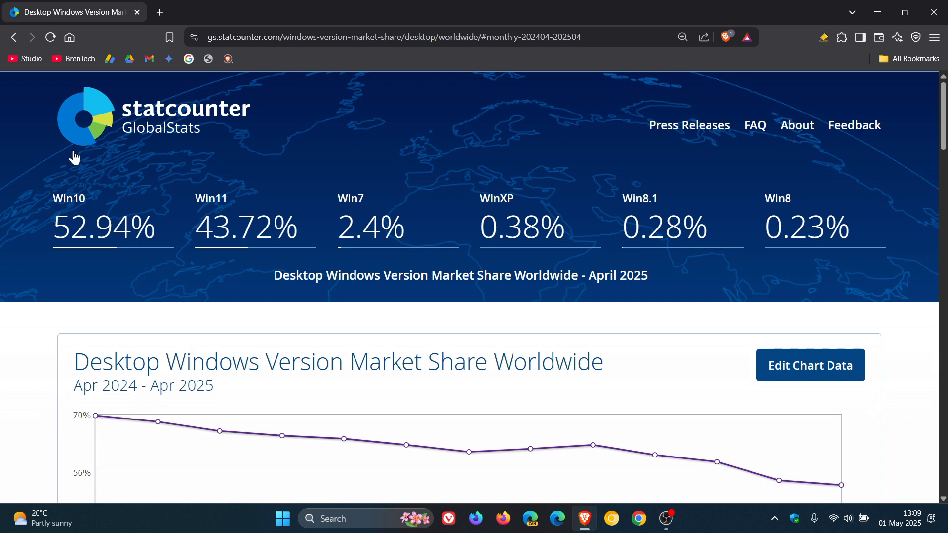
mouse_move(138, 273)
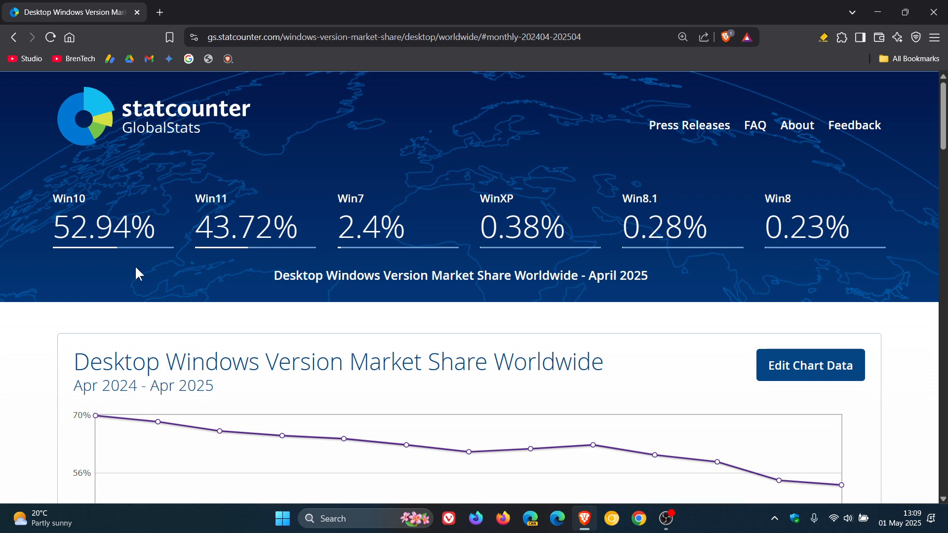
mouse_move(109, 190)
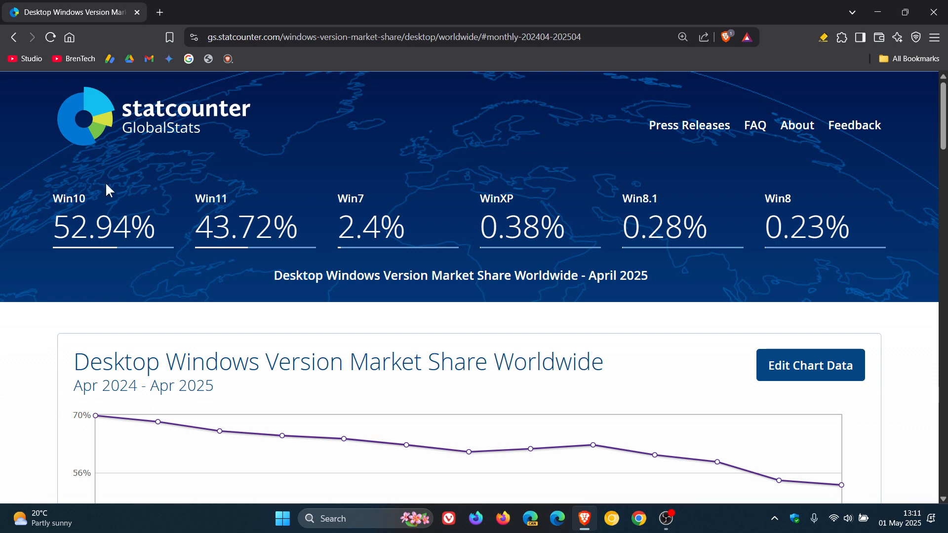
mouse_move(217, 176)
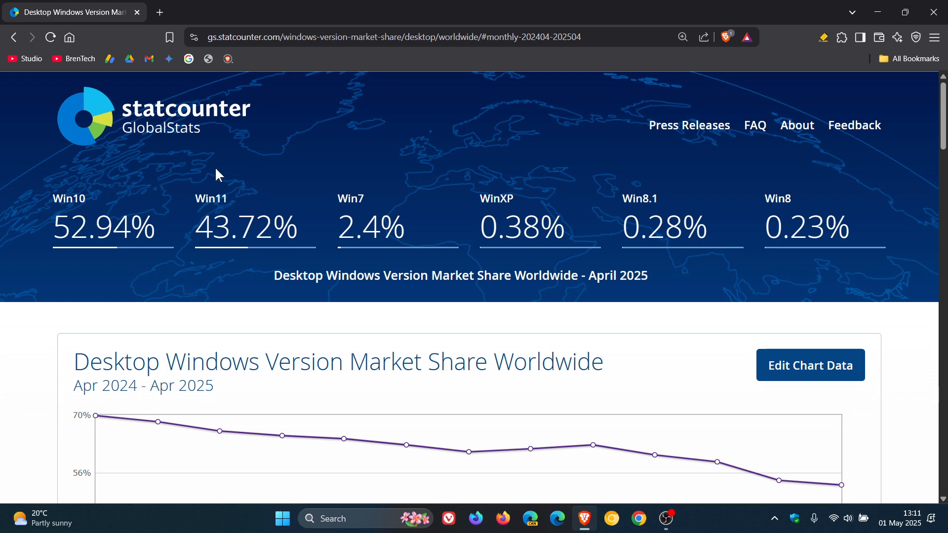
mouse_move(181, 236)
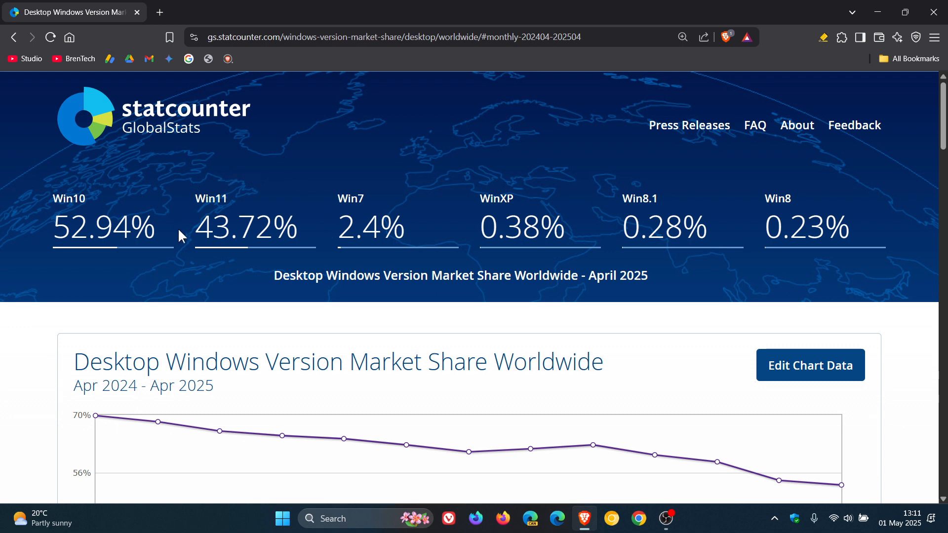
mouse_move(303, 202)
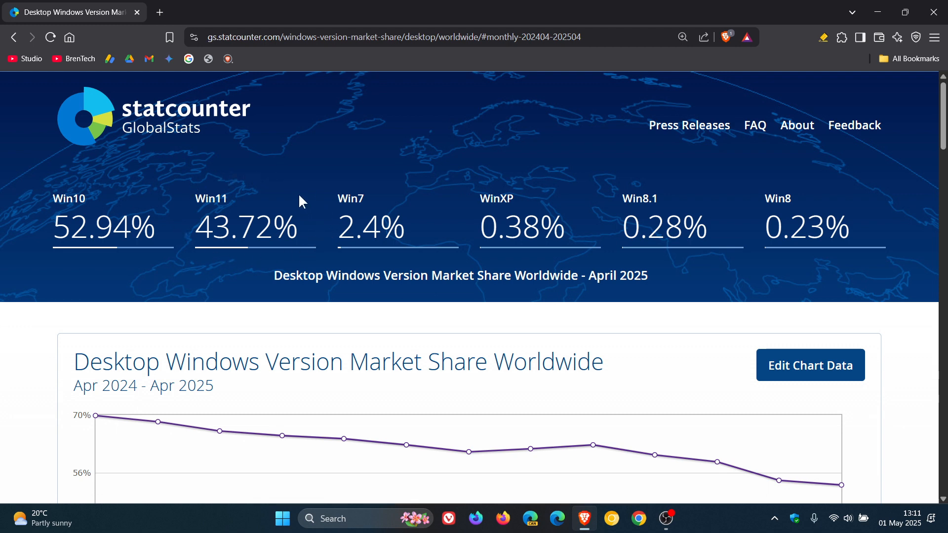
mouse_move(138, 217)
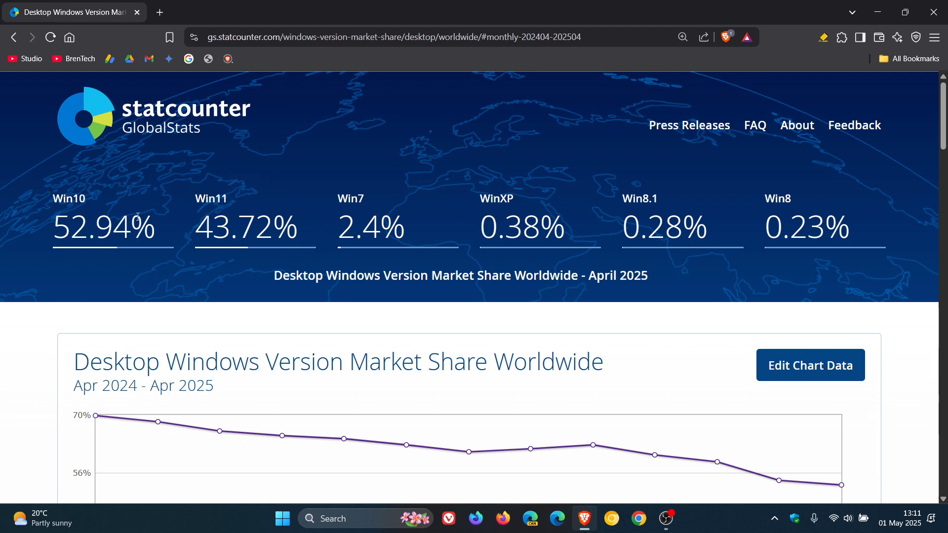
mouse_move(150, 187)
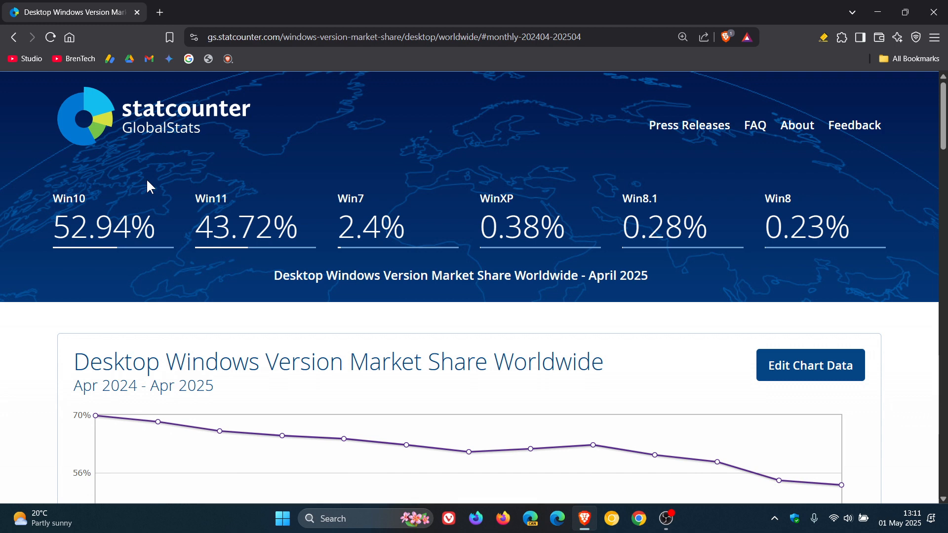
mouse_move(158, 187)
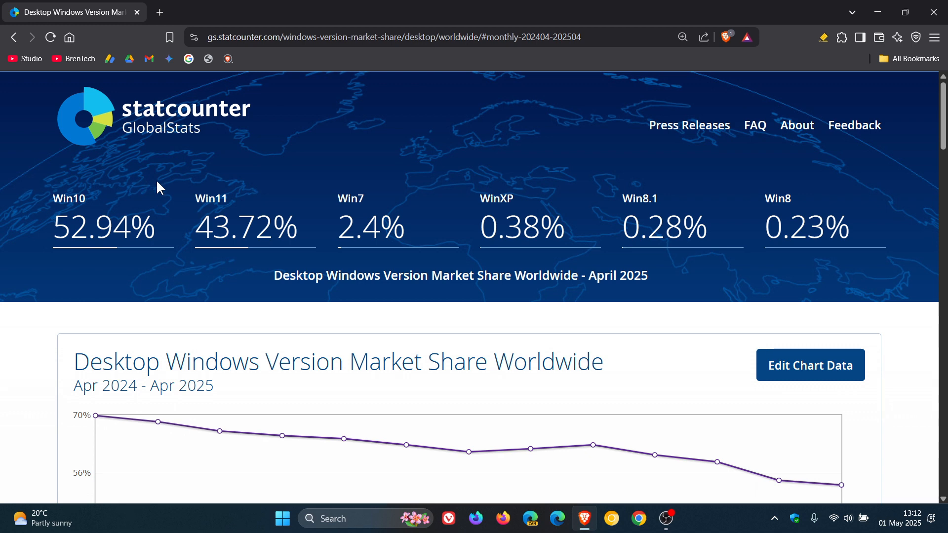
mouse_move(258, 187)
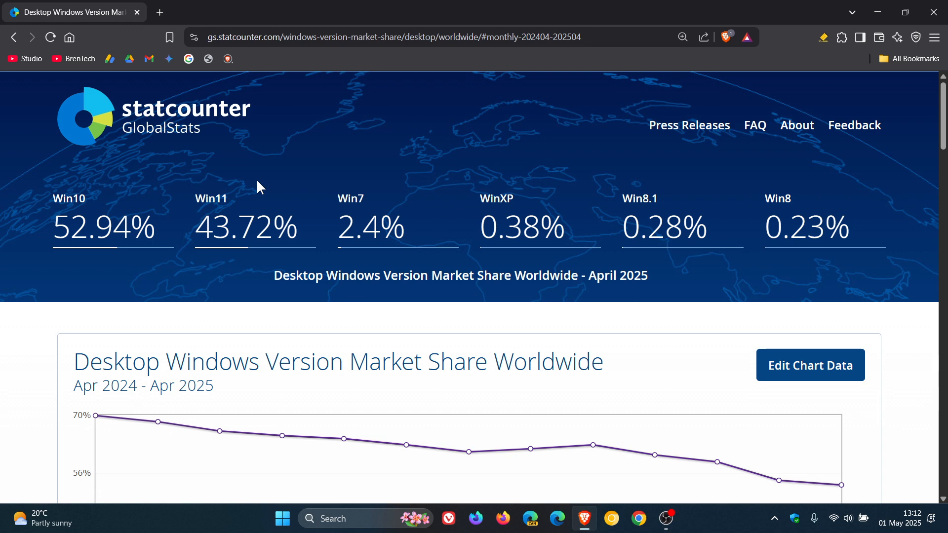
mouse_move(251, 186)
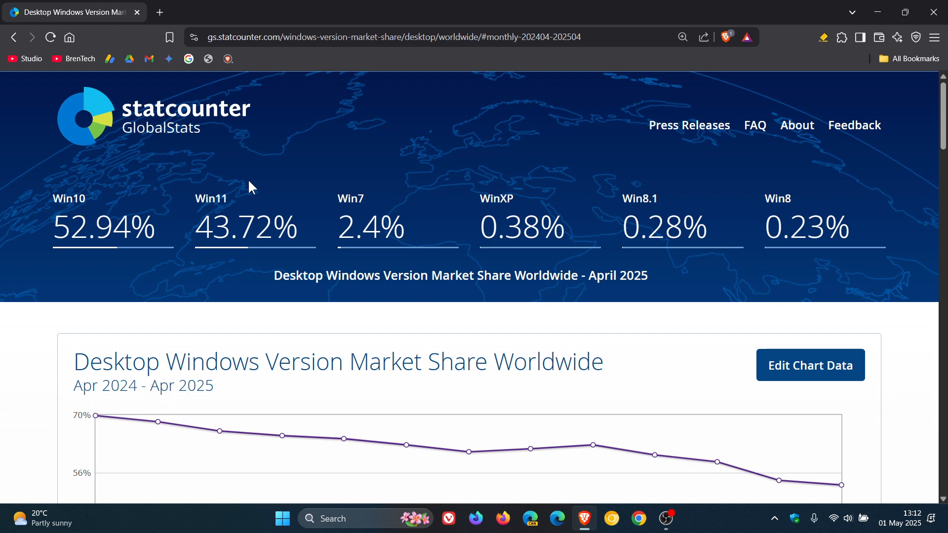
mouse_move(120, 206)
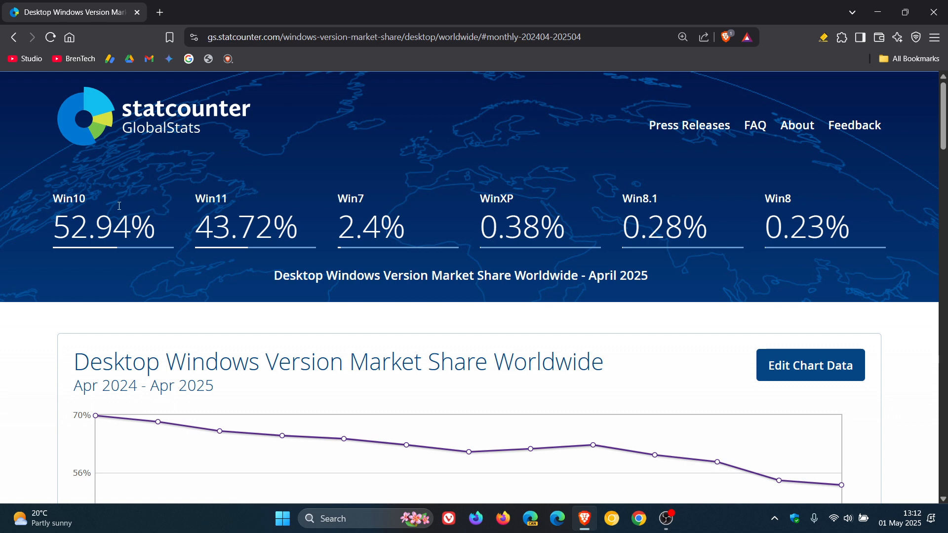
mouse_move(290, 175)
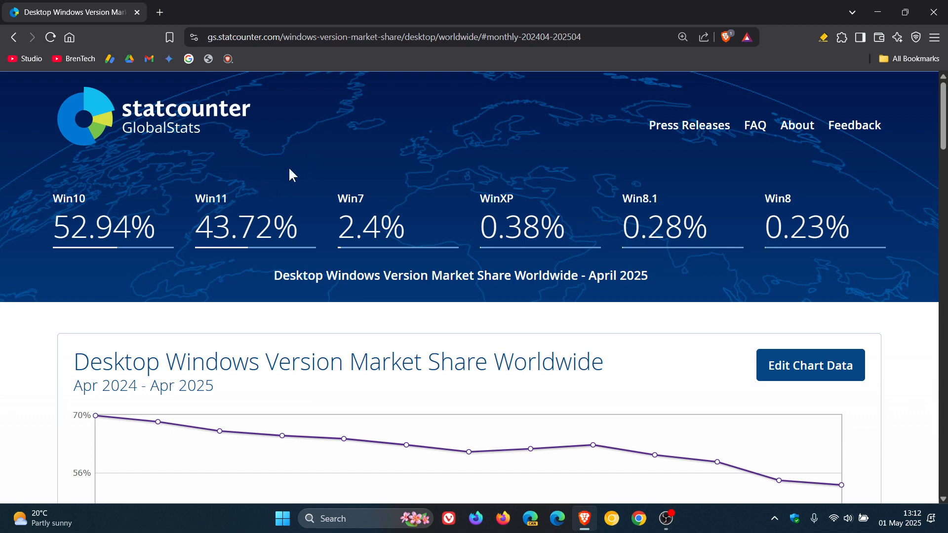
mouse_move(263, 185)
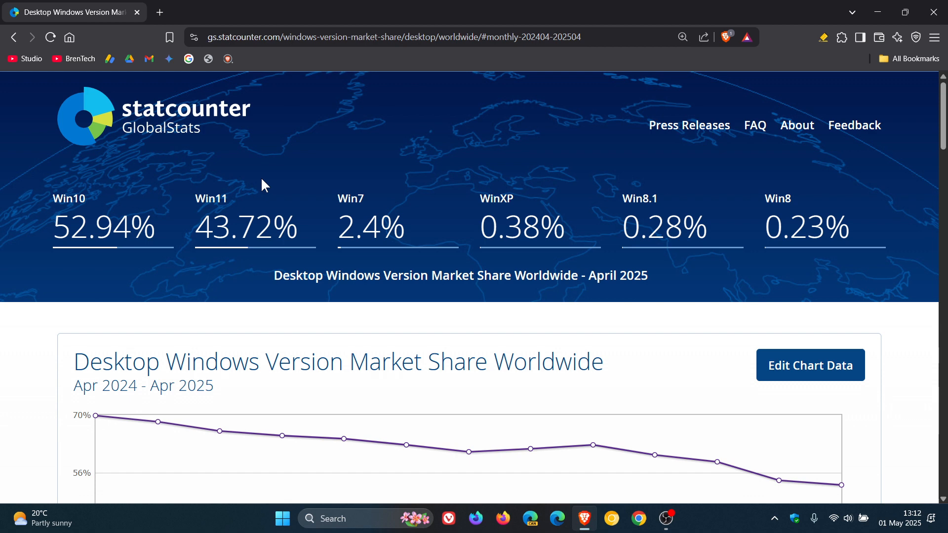
mouse_move(913, 303)
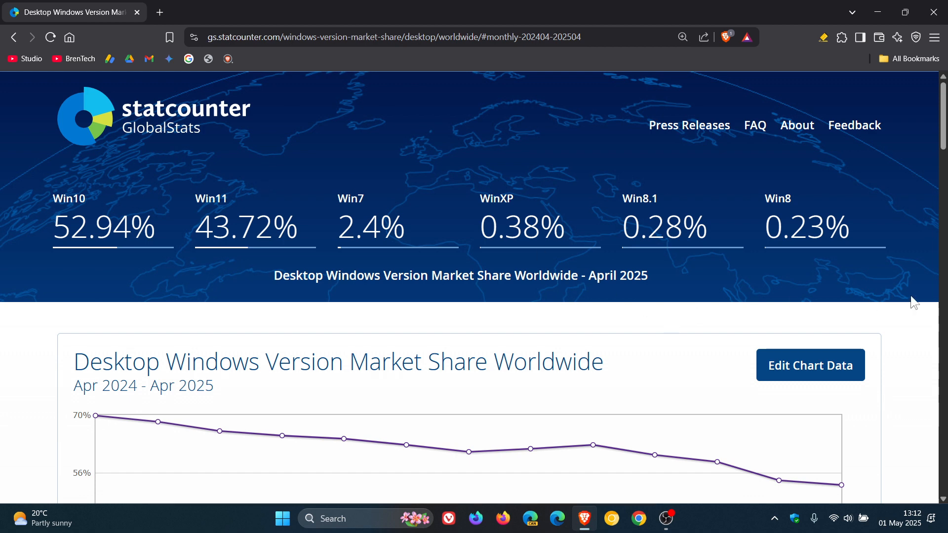
scroll("down", 3)
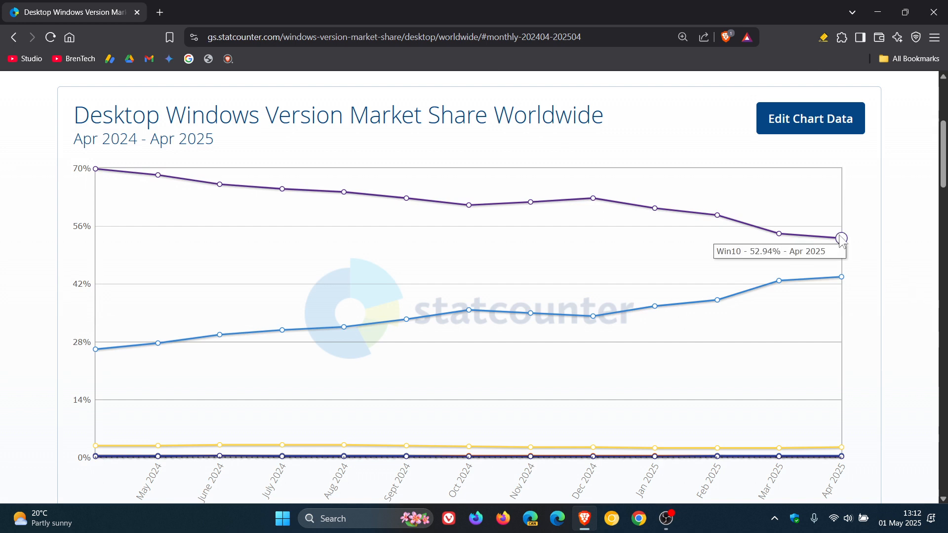
mouse_move(855, 279)
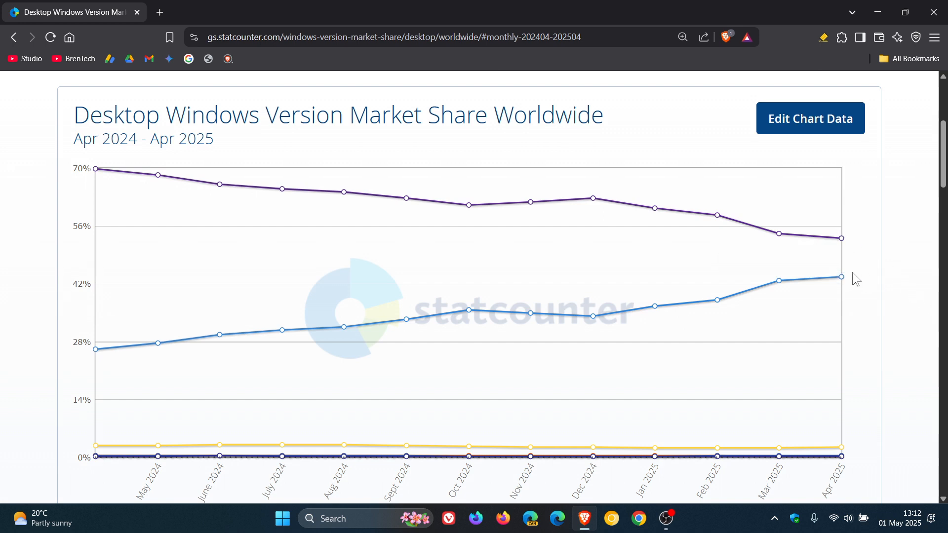
mouse_move(863, 248)
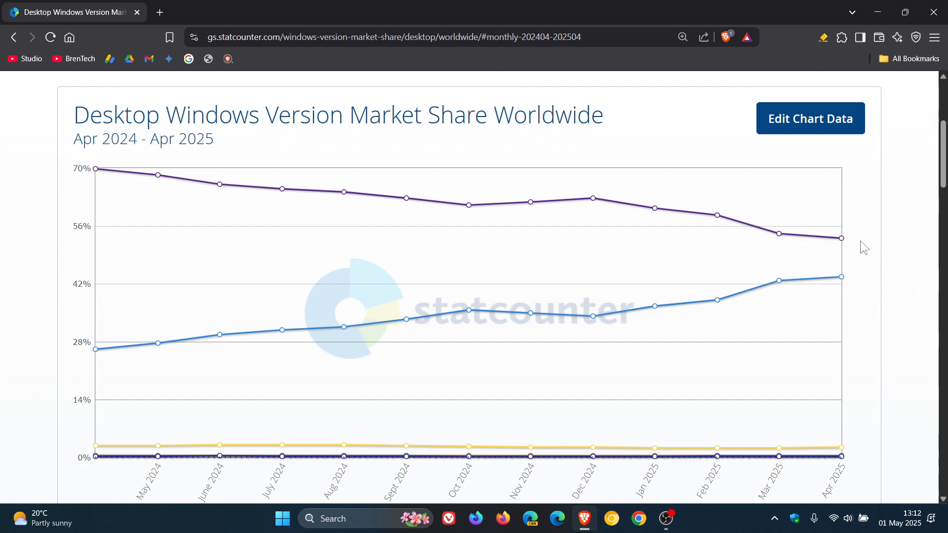
mouse_move(839, 278)
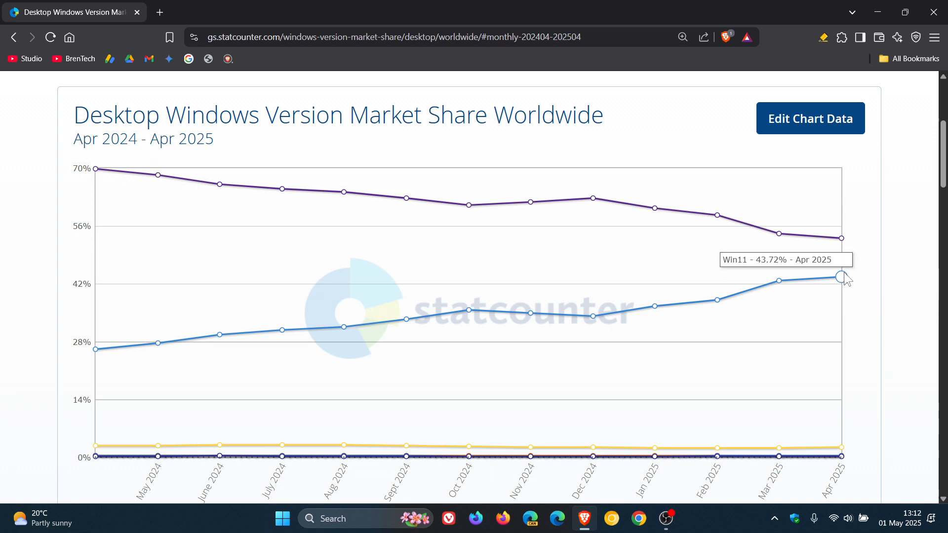
mouse_move(869, 250)
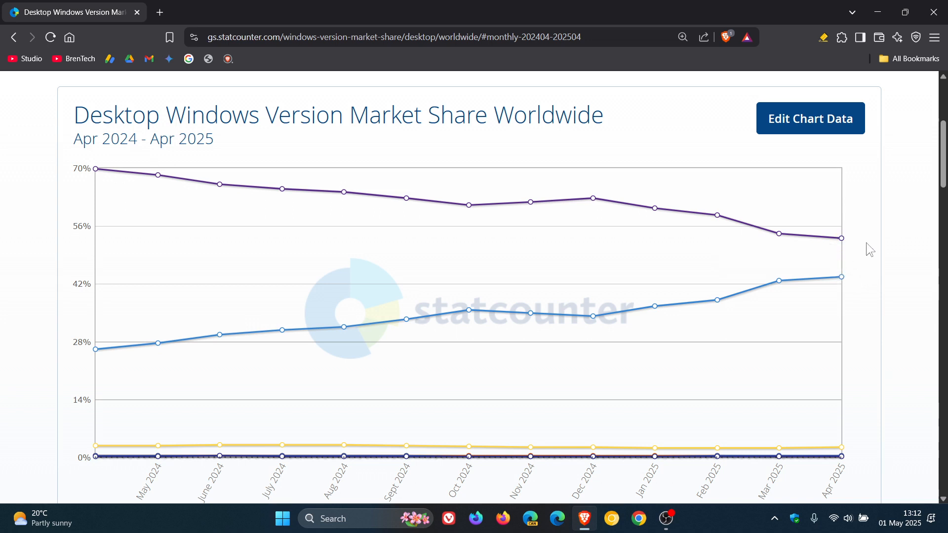
mouse_move(270, 178)
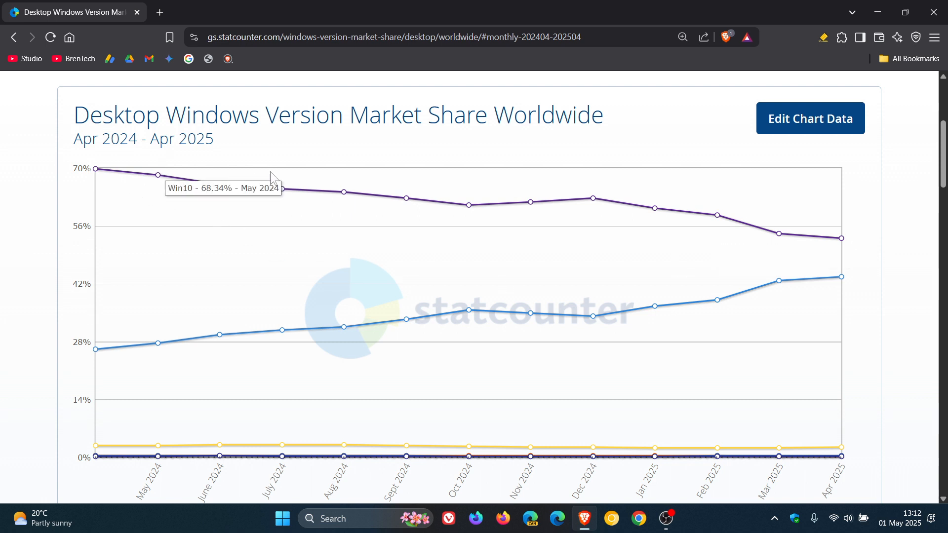
mouse_move(842, 253)
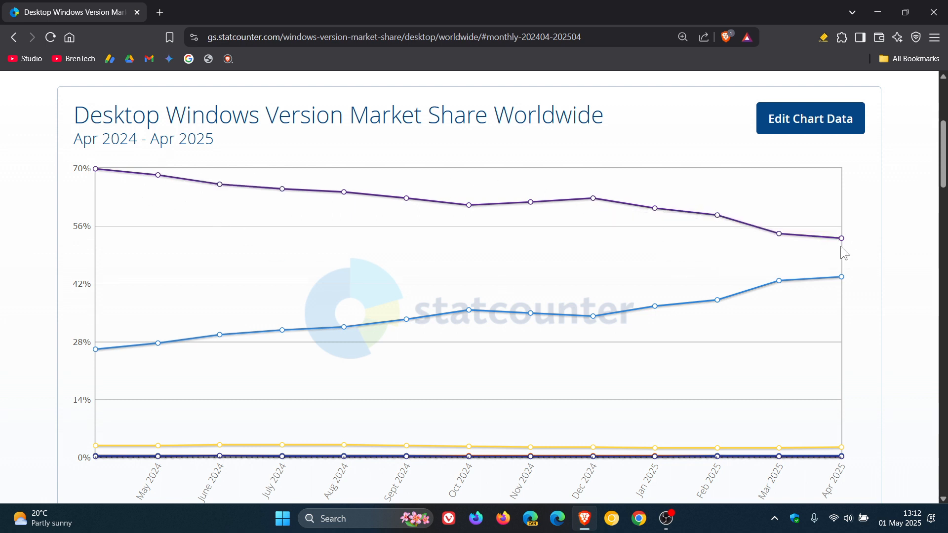
mouse_move(118, 370)
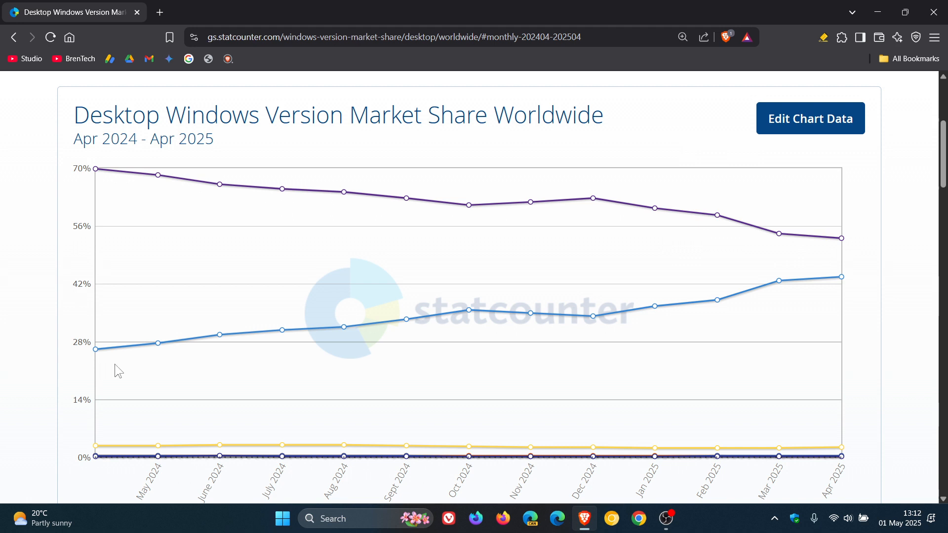
mouse_move(841, 279)
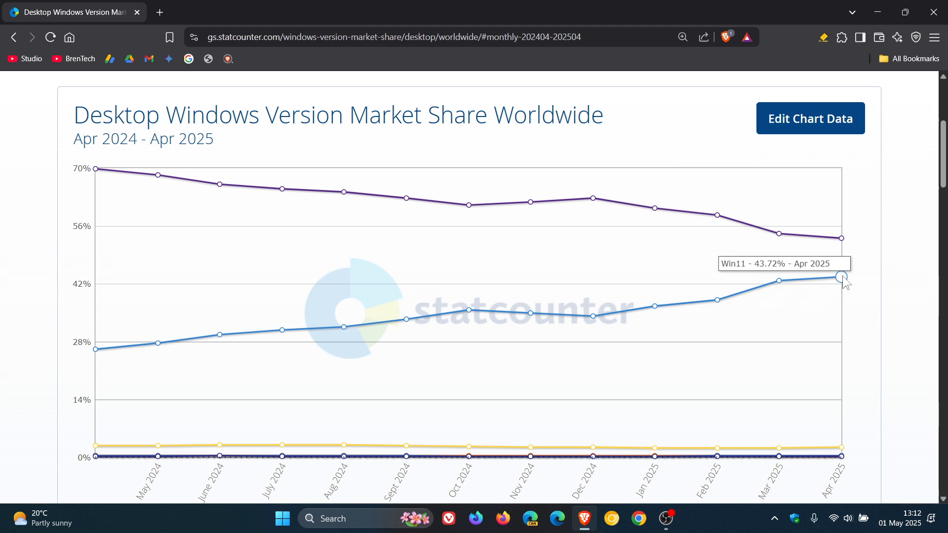
mouse_move(901, 254)
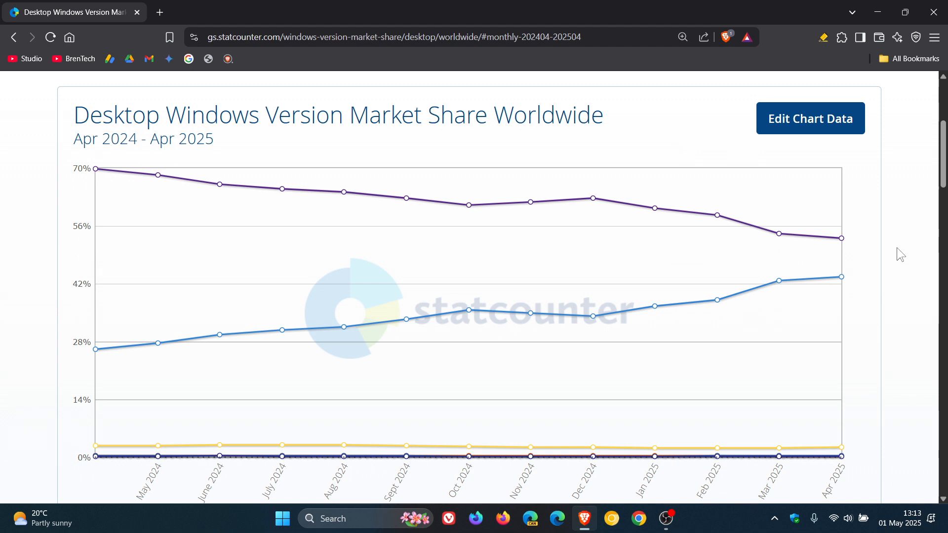
mouse_move(593, 317)
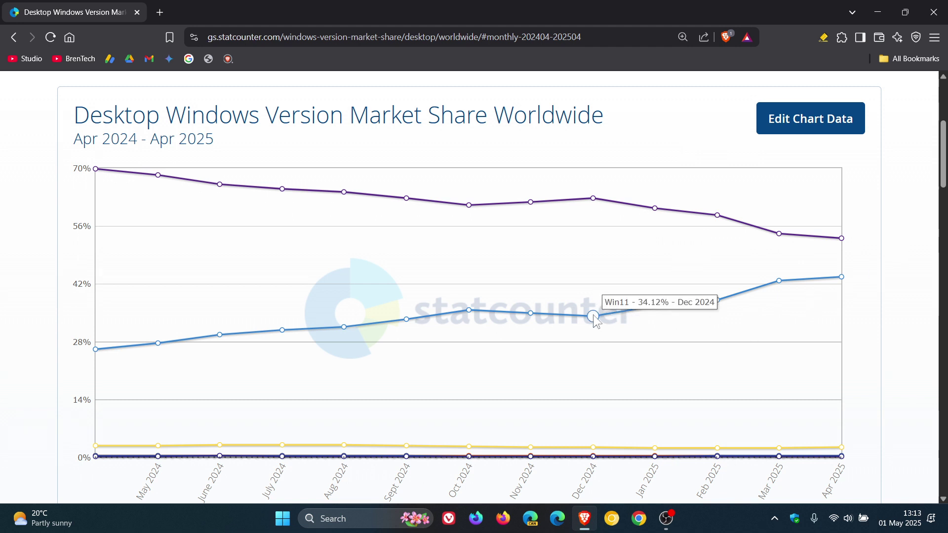
mouse_move(596, 324)
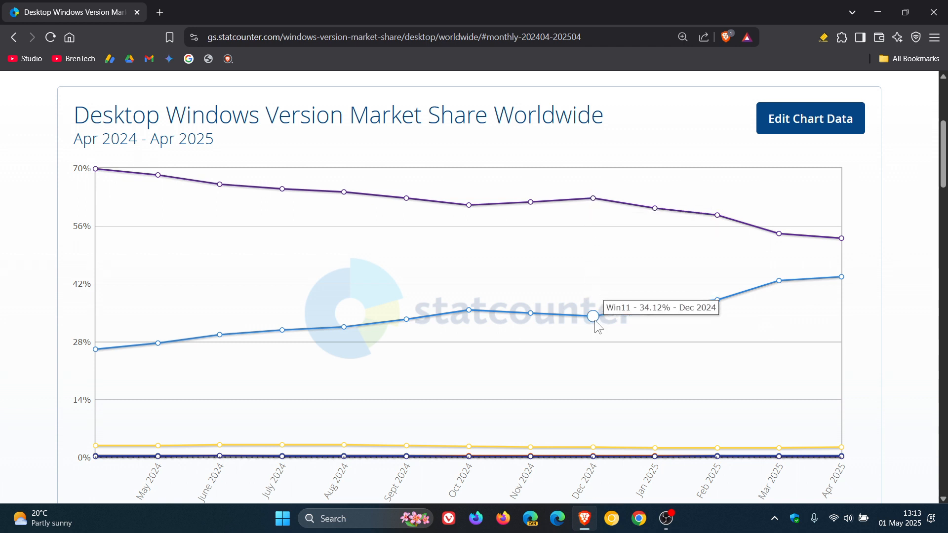
mouse_move(879, 257)
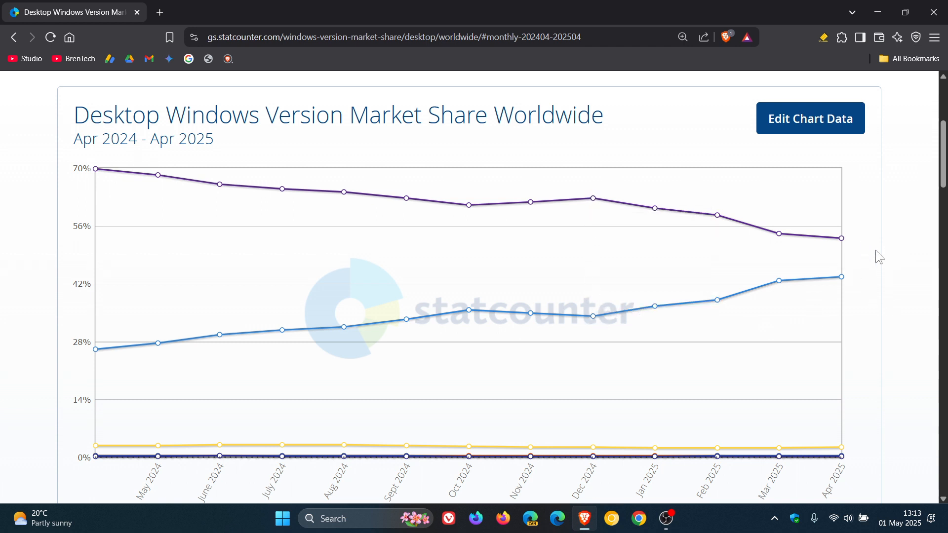
mouse_move(862, 225)
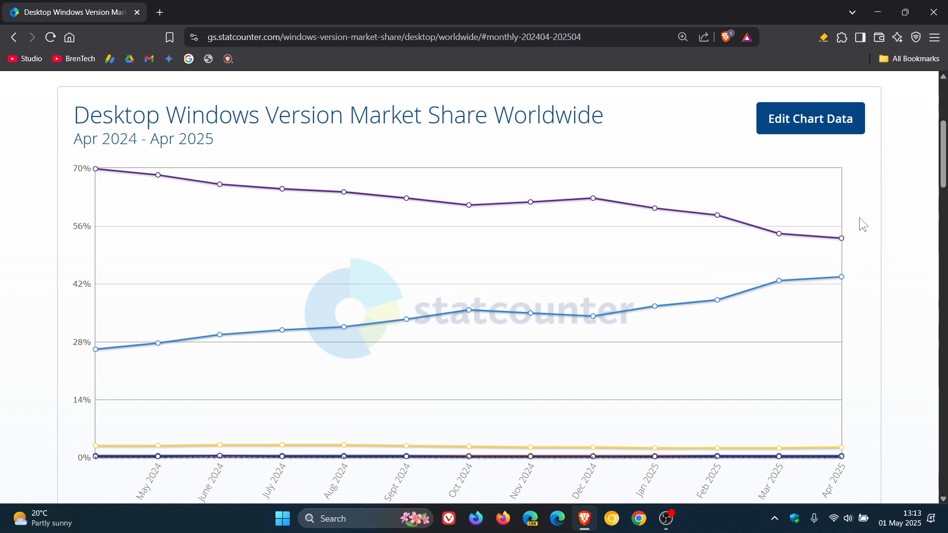
scroll("up", 3)
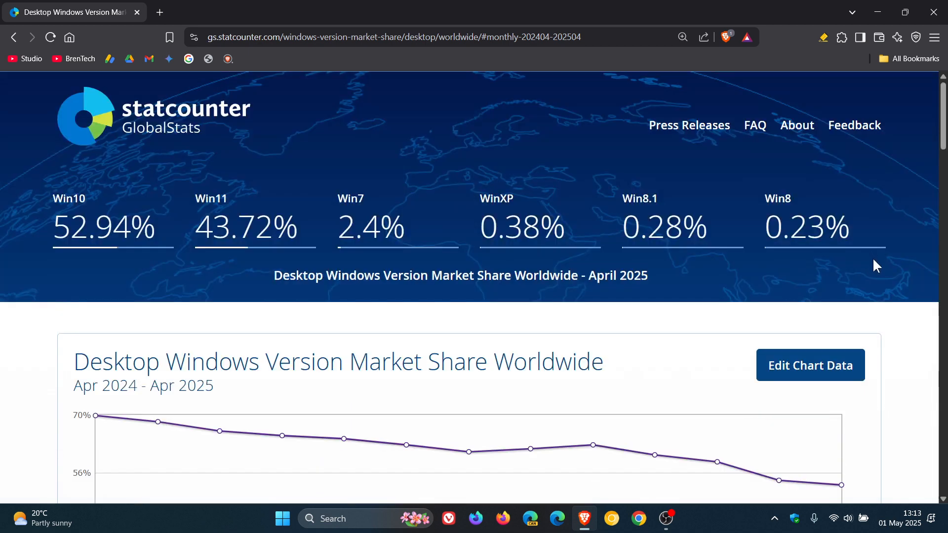
mouse_move(394, 134)
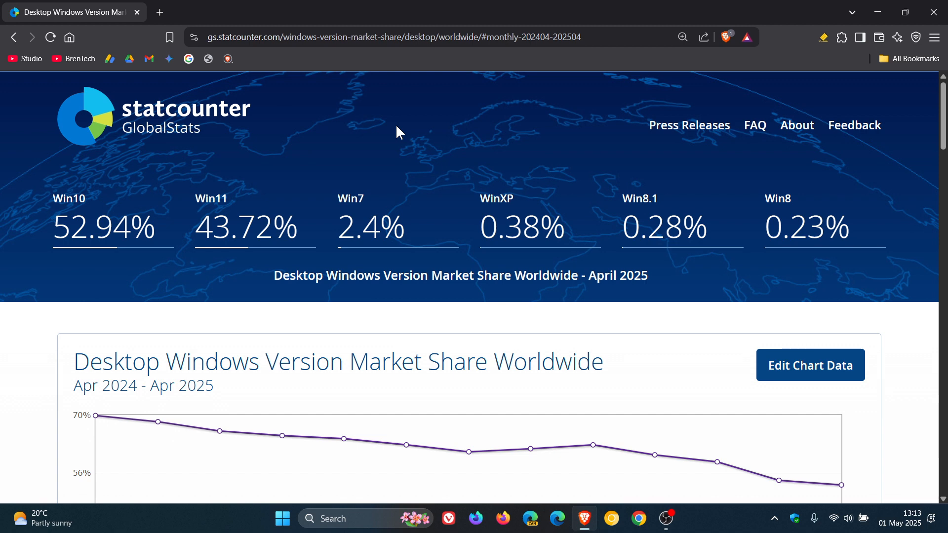
mouse_move(111, 224)
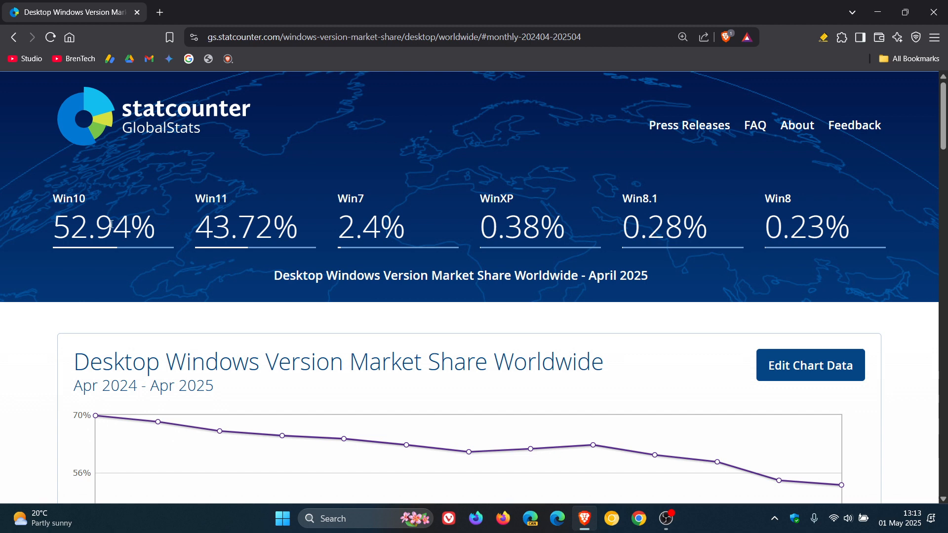
mouse_move(145, 187)
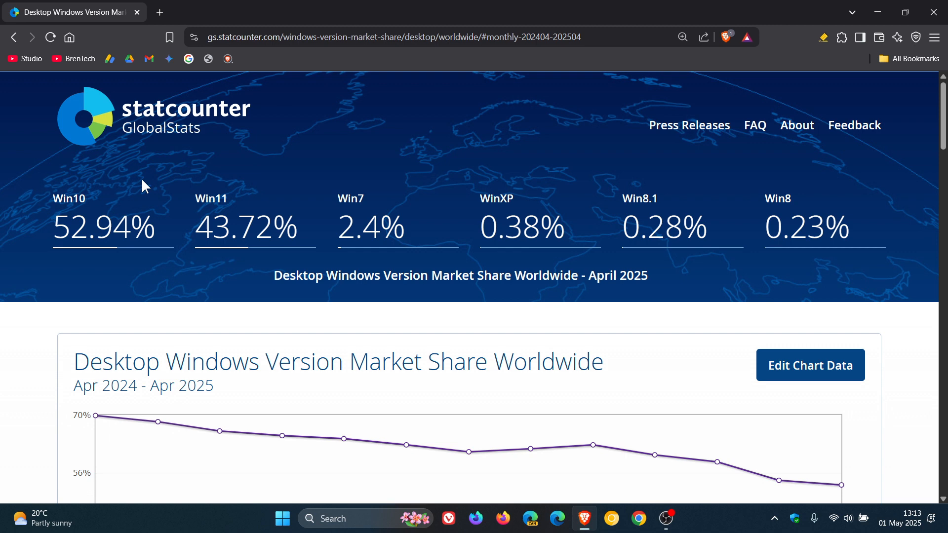
scroll("down", 3)
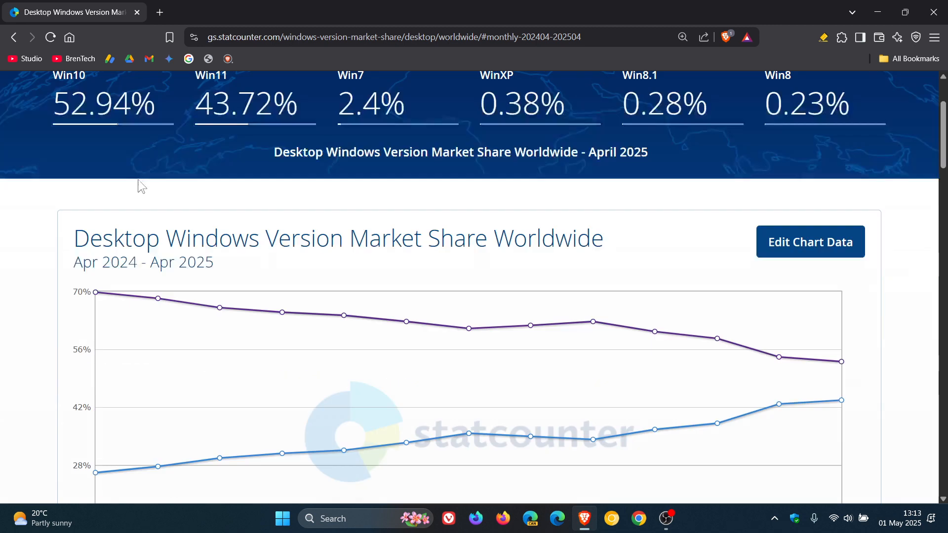
mouse_move(96, 293)
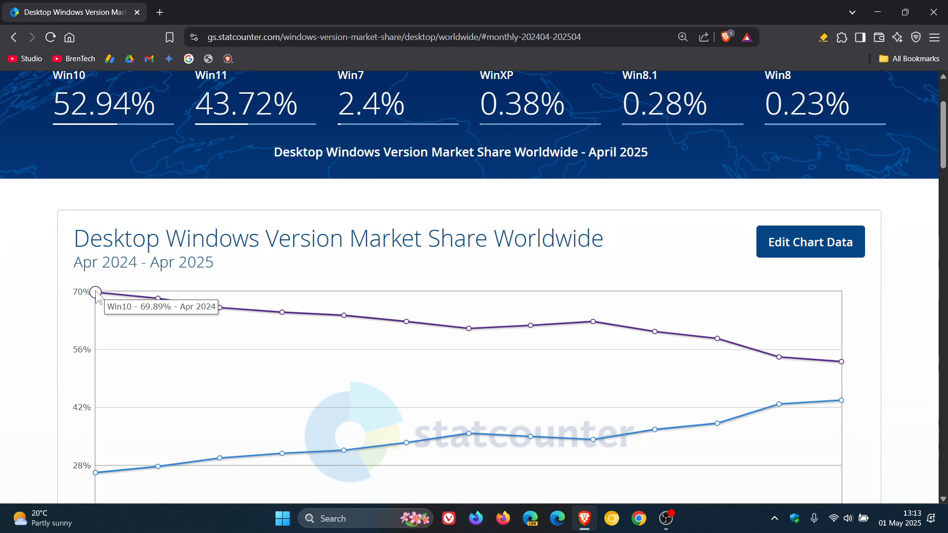
mouse_move(810, 348)
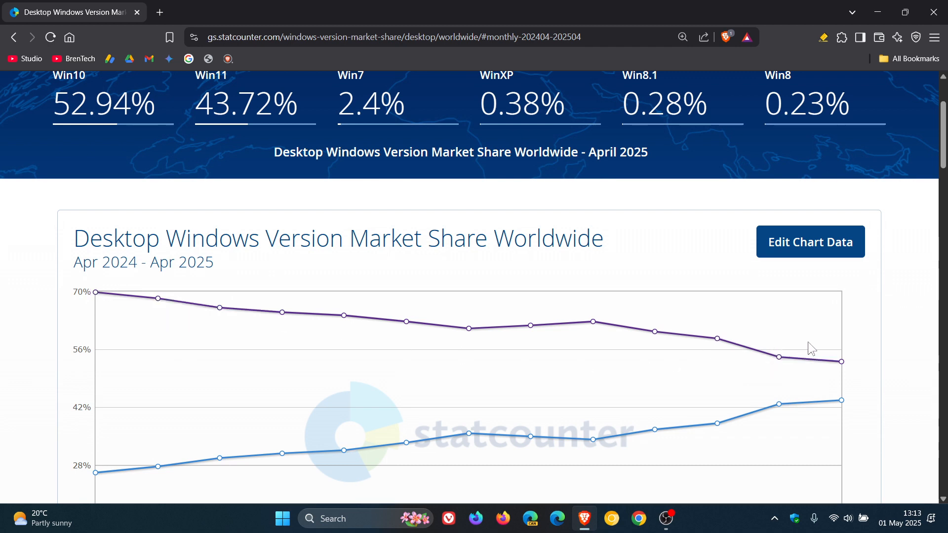
mouse_move(840, 362)
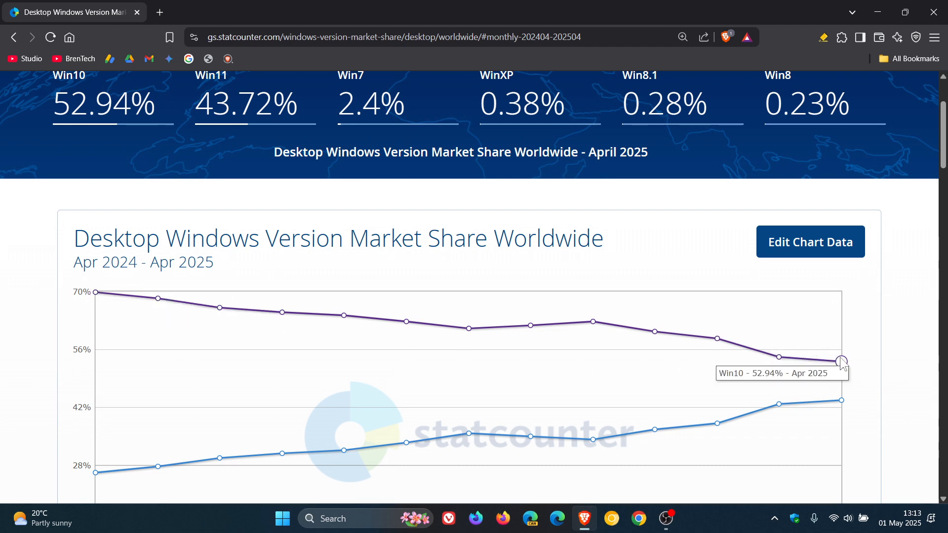
mouse_move(693, 217)
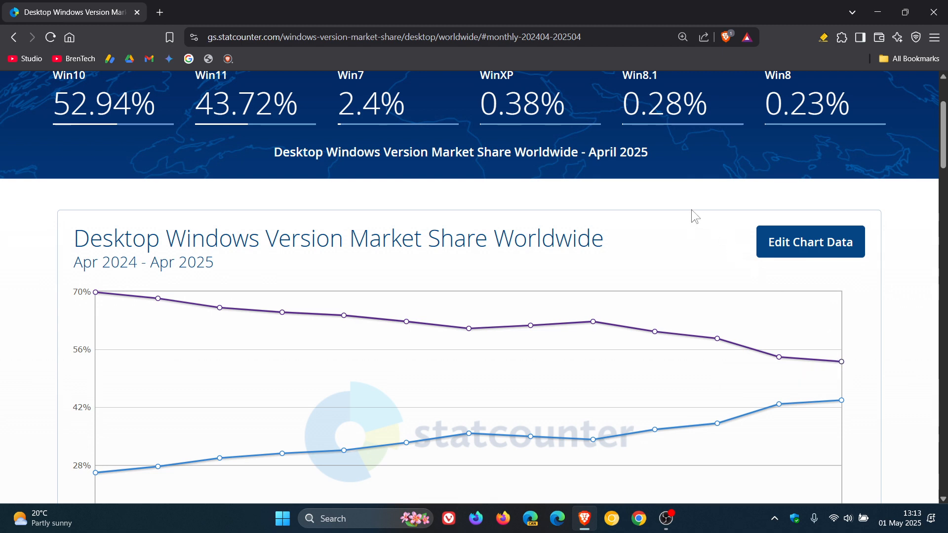
scroll("up", 3)
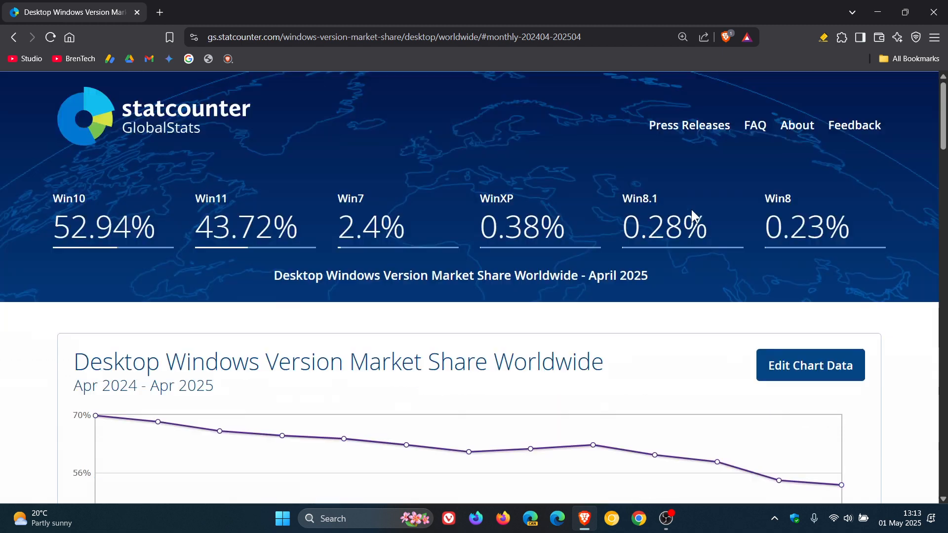
mouse_move(557, 140)
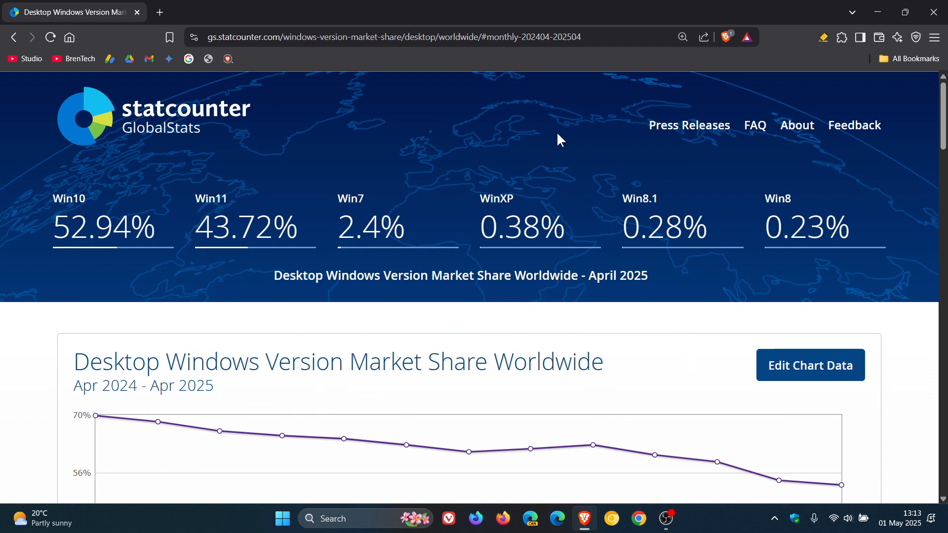